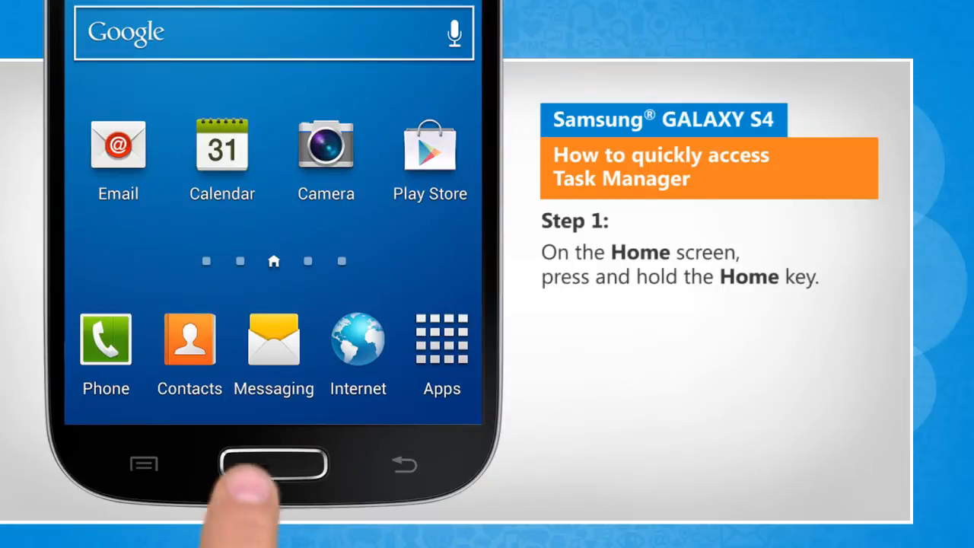
# Reach the Task Manager via the Recent applications screen from Home
pyautogui.click(273, 464)
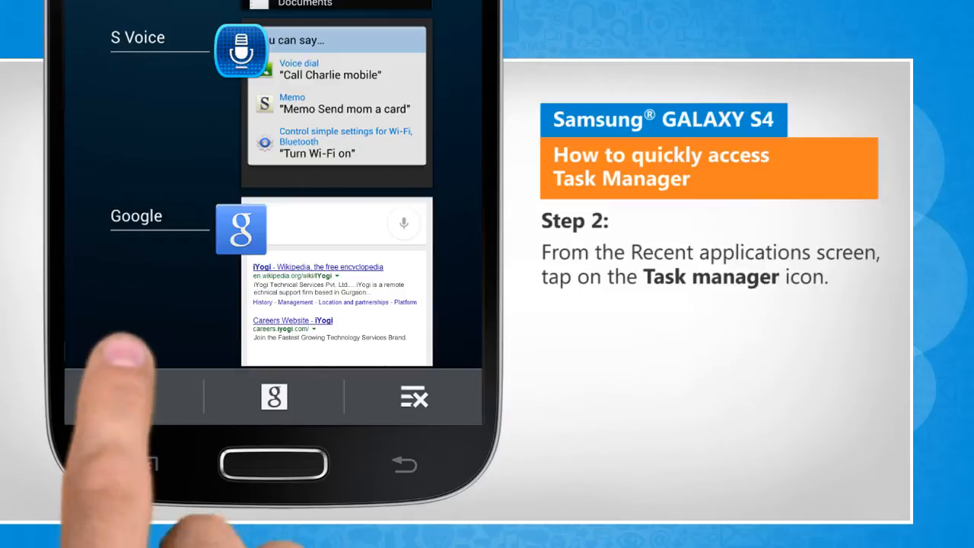
pyautogui.click(414, 395)
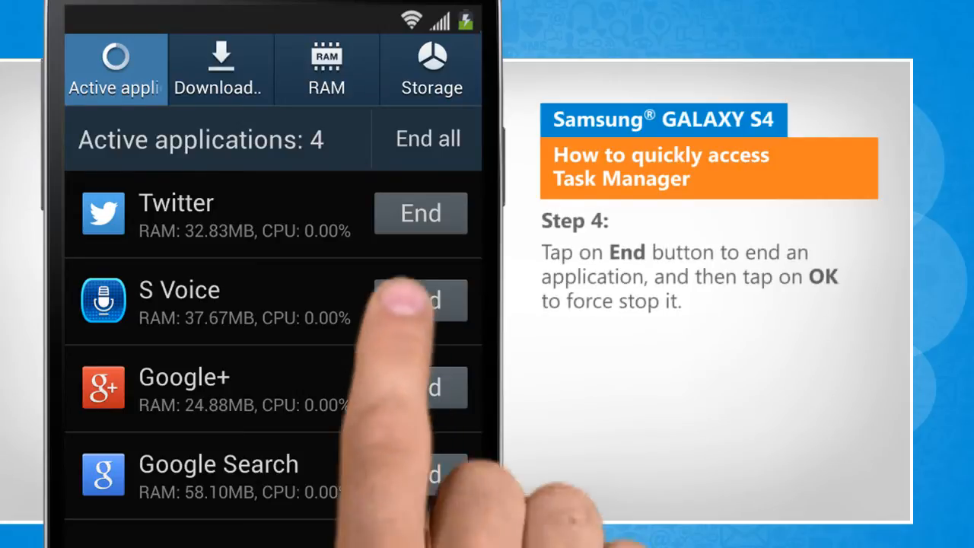
# End S Voice, then end all remaining apps so zero stay active
pyautogui.click(420, 300)
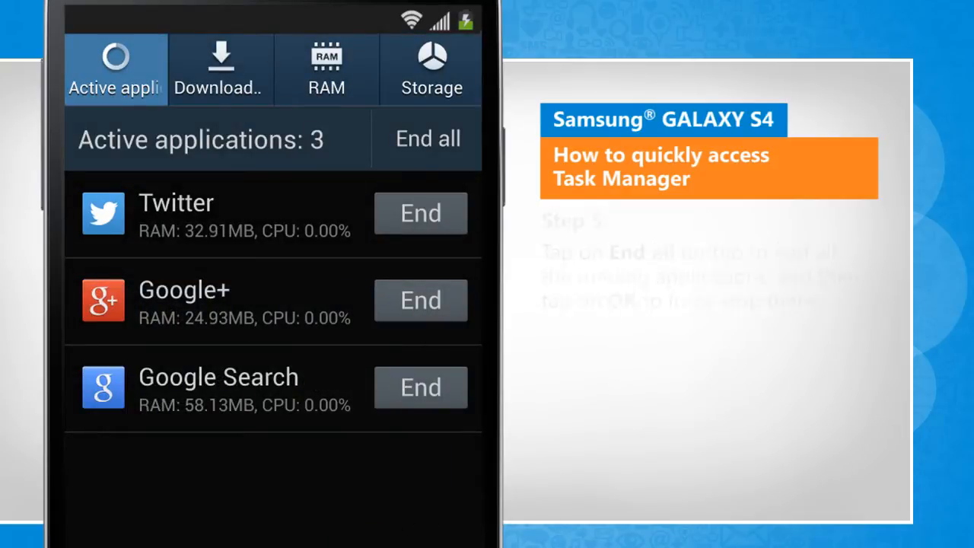
pyautogui.click(427, 139)
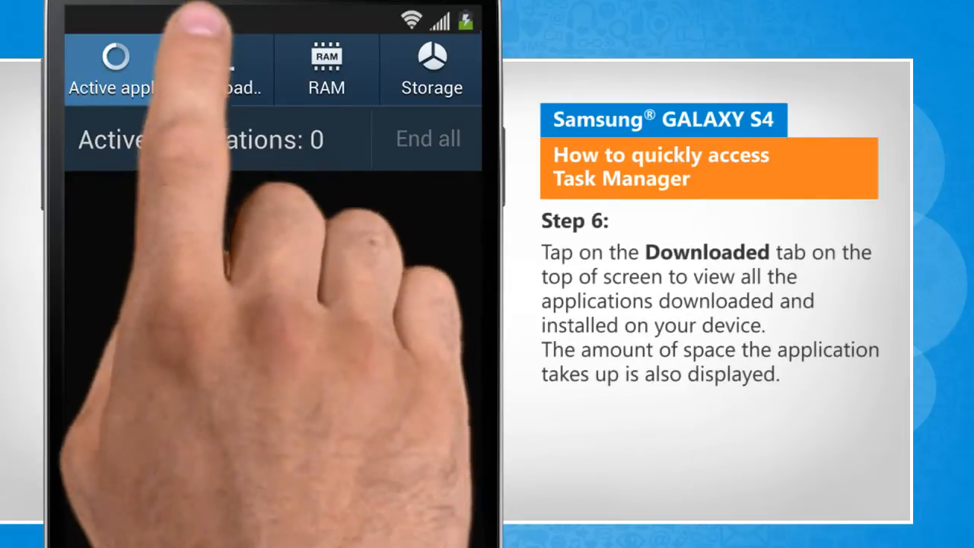
# Uninstall Pro Snooker 2012 from the Downloaded applications list
pyautogui.click(219, 70)
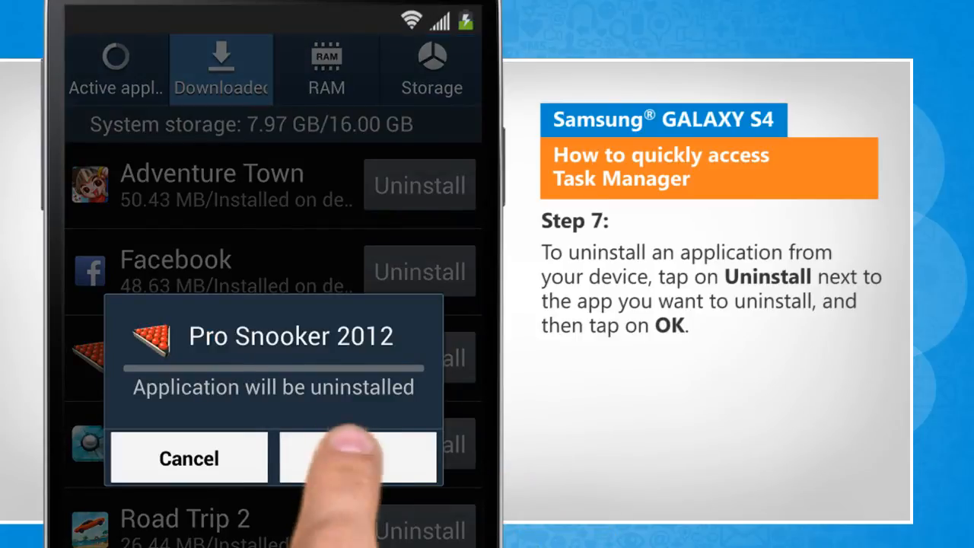
pyautogui.click(358, 456)
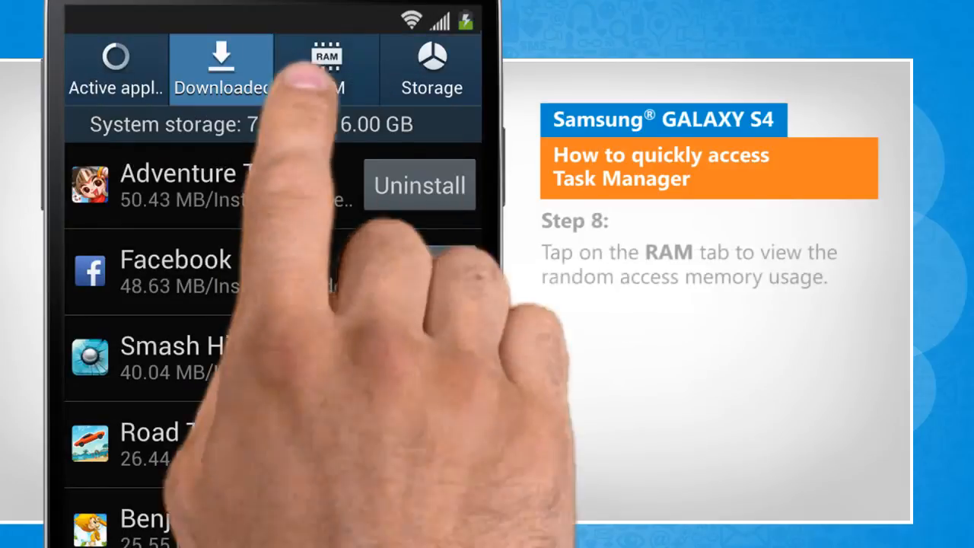
# Show the RAM status (1.15 GB of 1.78 GB used) down to the Clear memory button
pyautogui.click(326, 68)
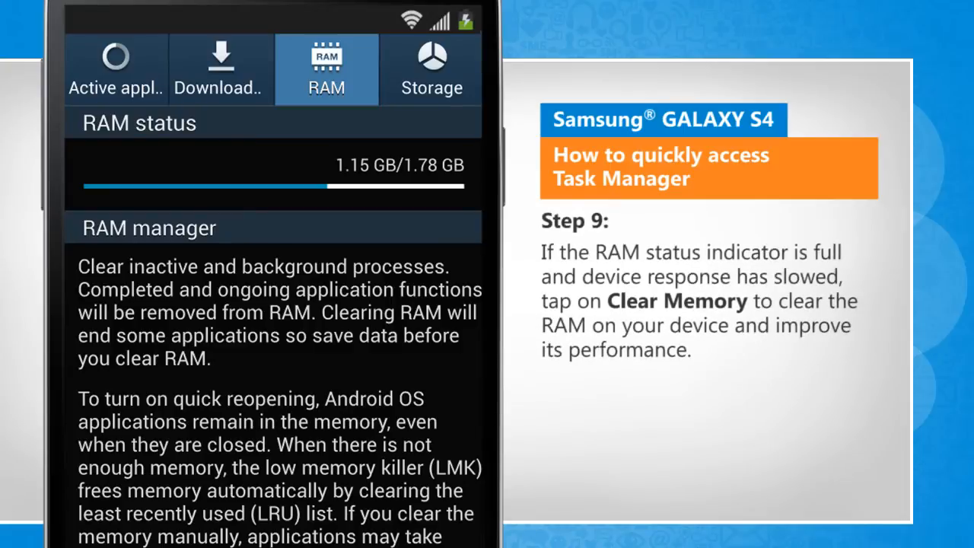
pyautogui.scroll(-3)
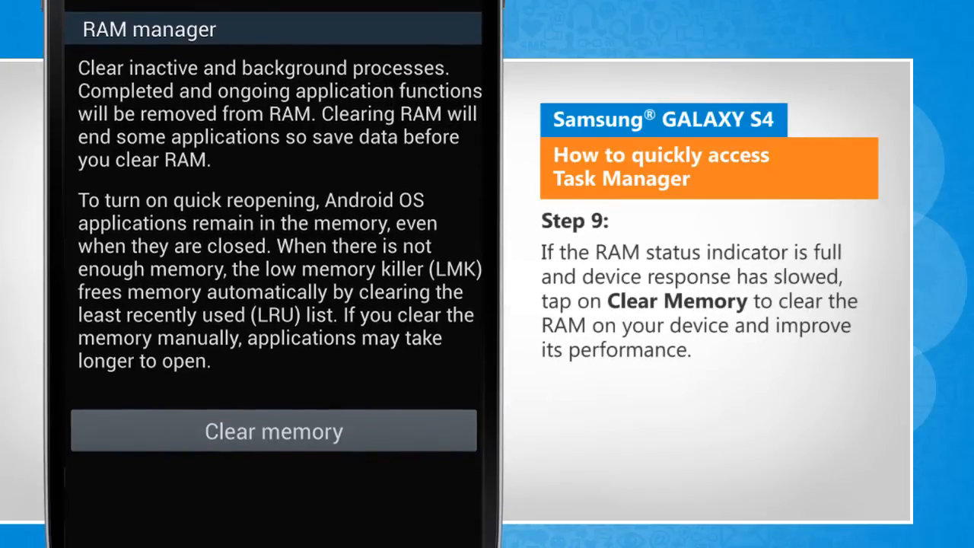